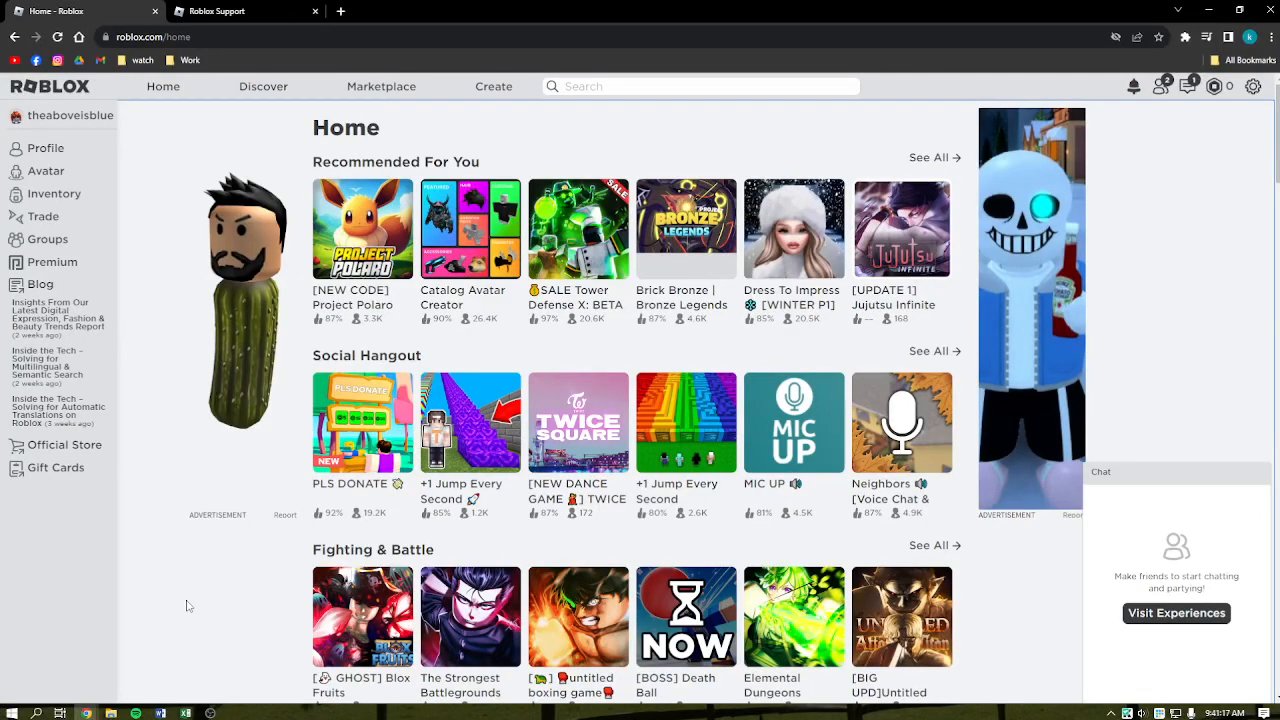
mouse_move(1022, 517)
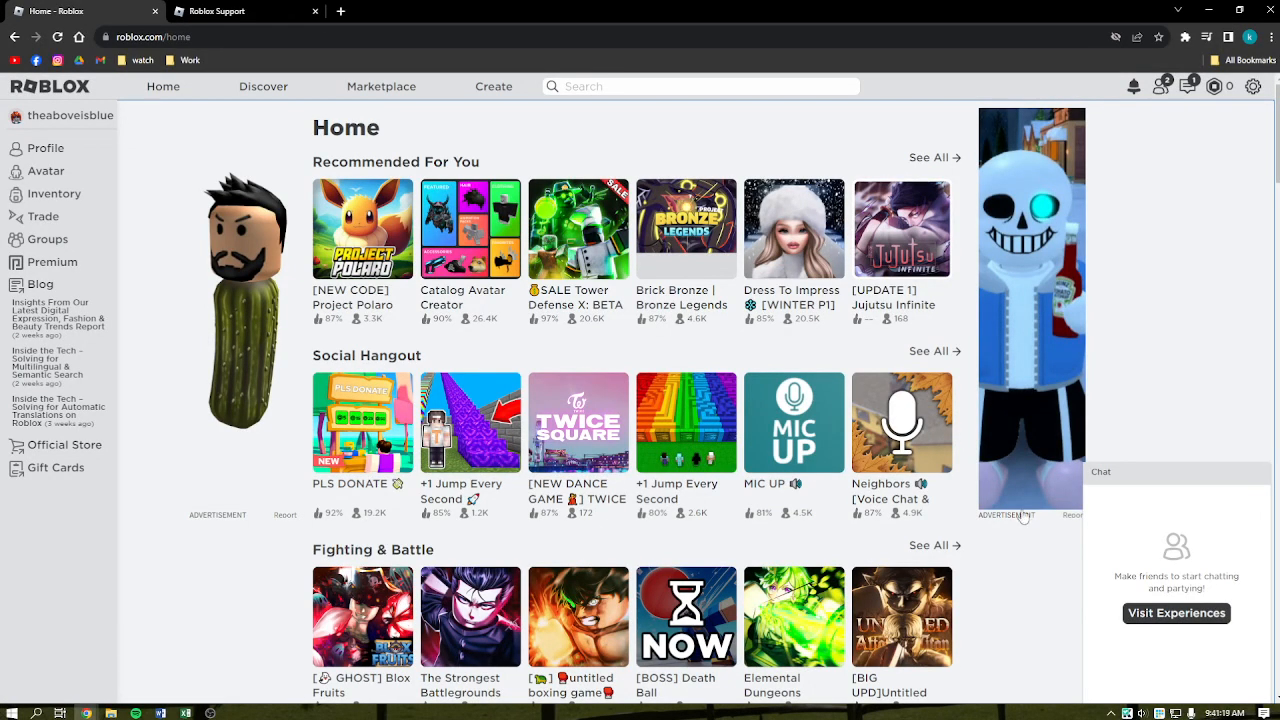
mouse_move(1207, 291)
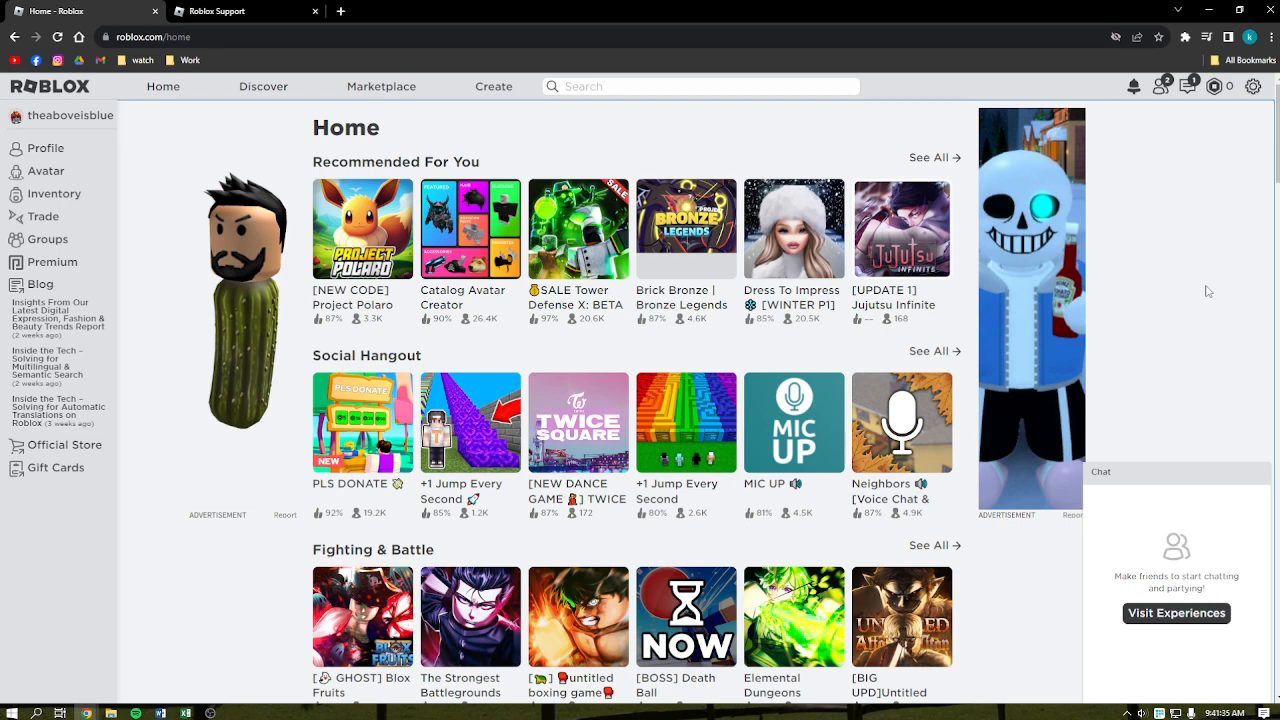
- Scroll through Account Info, then view the Privacy settings
scroll("down", 3)
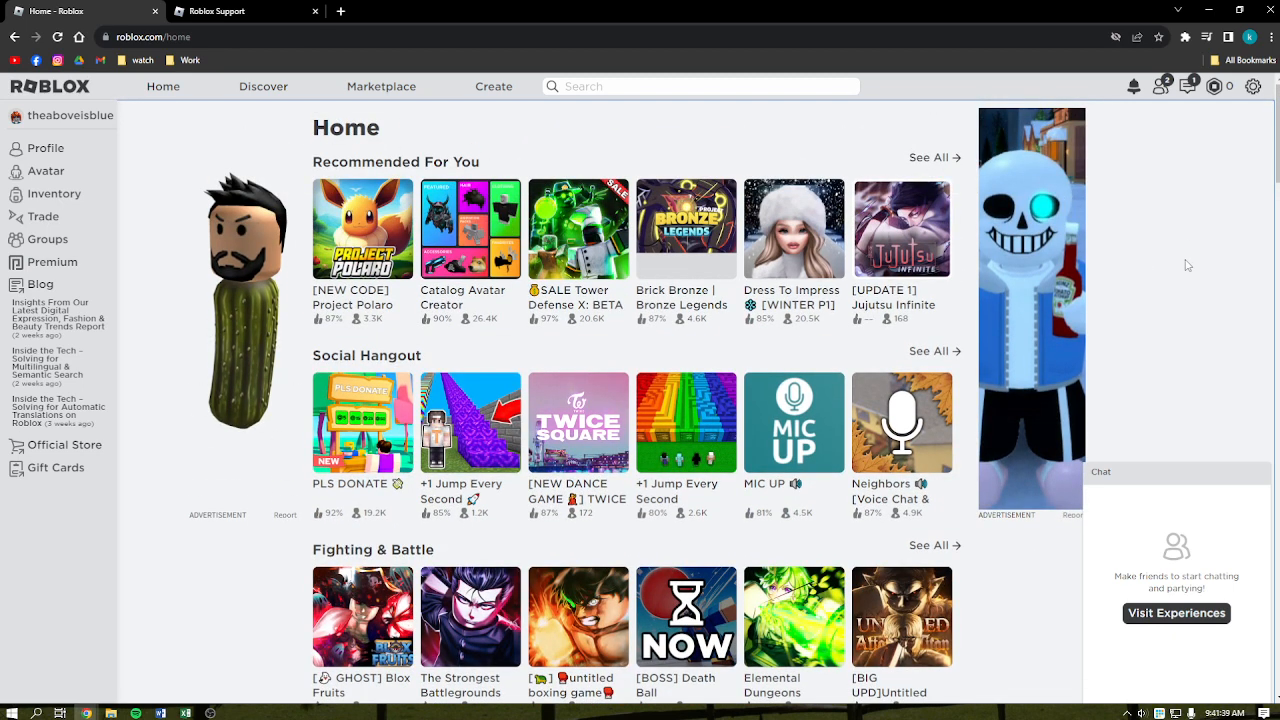
mouse_move(1200, 236)
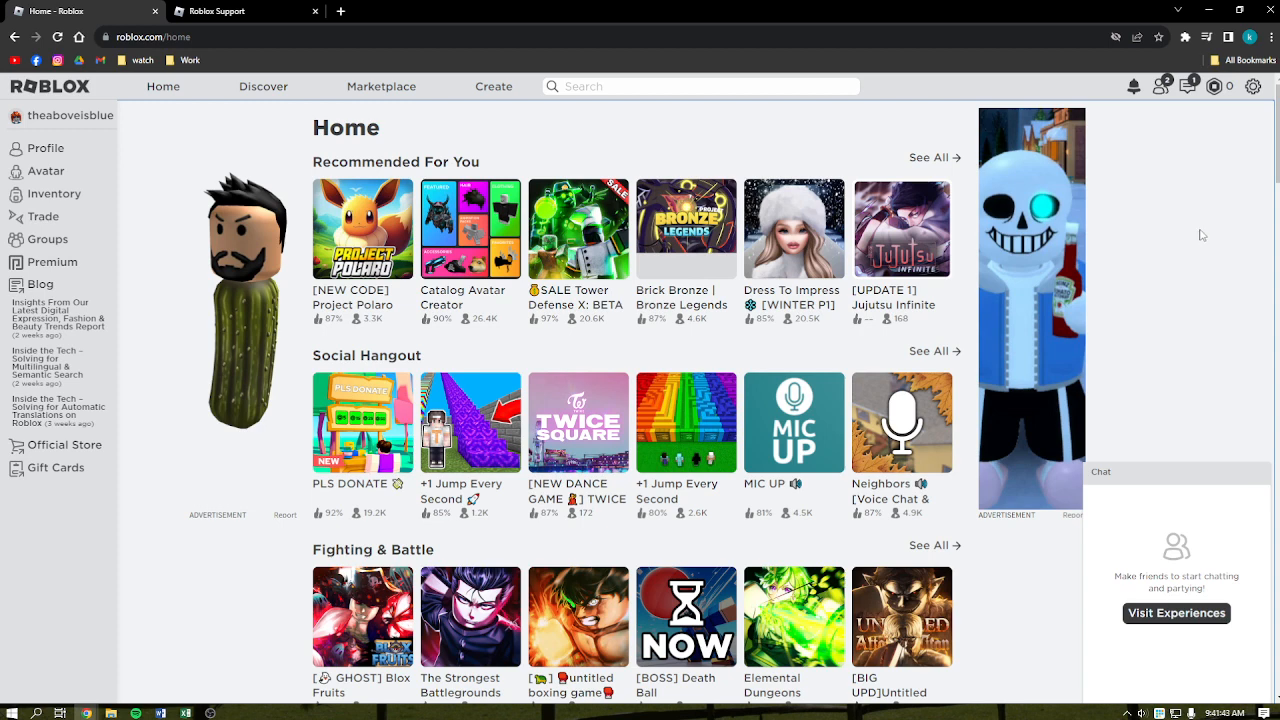
mouse_move(1188, 259)
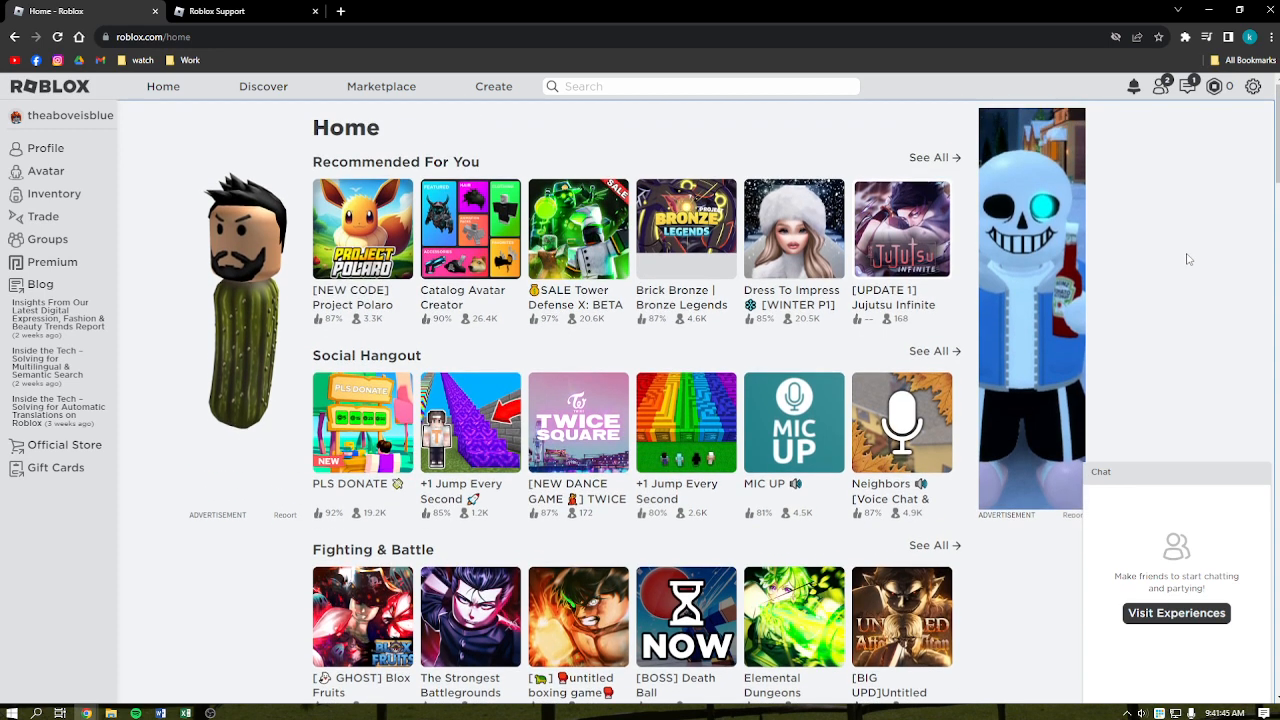
mouse_move(1270, 95)
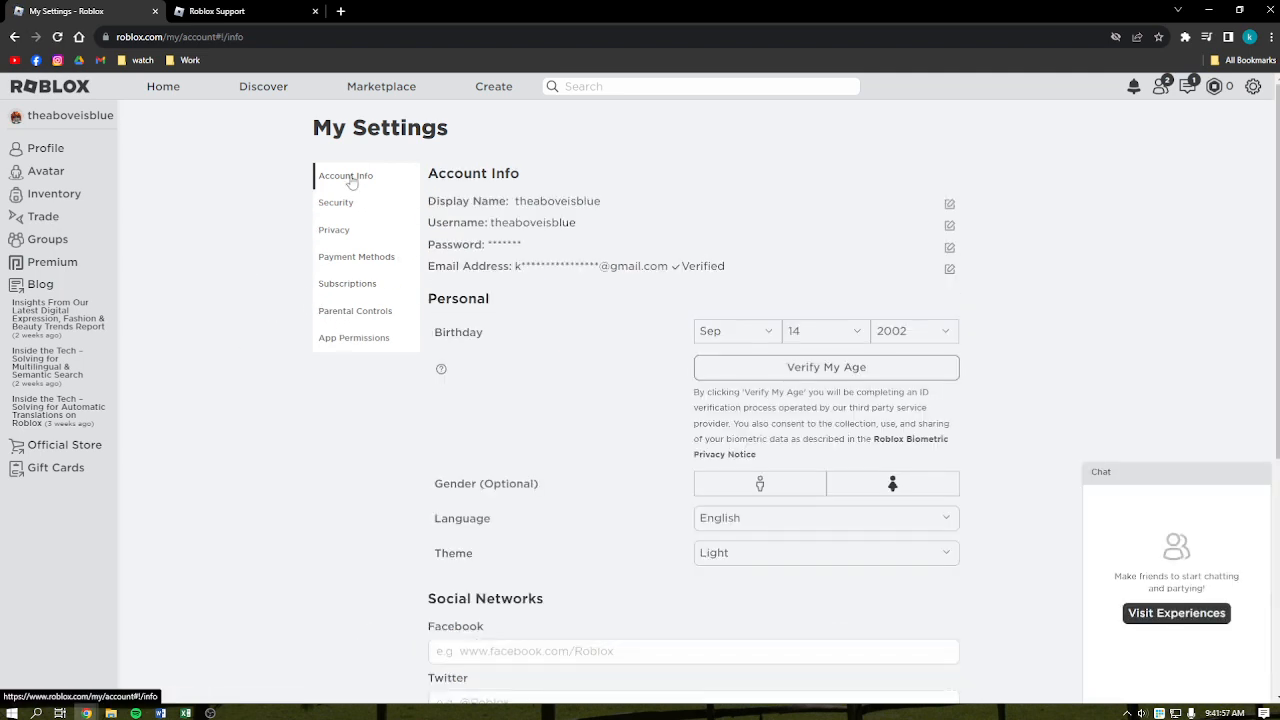
scroll("down", 3)
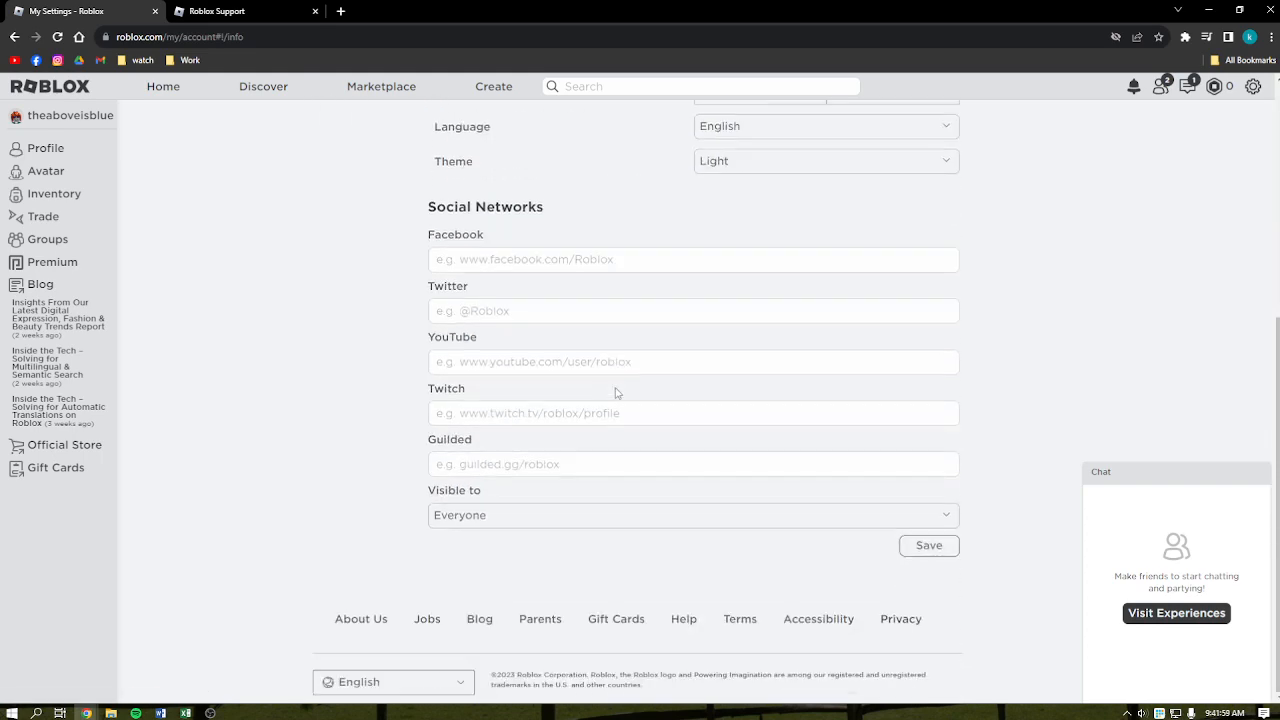
left_click(334, 229)
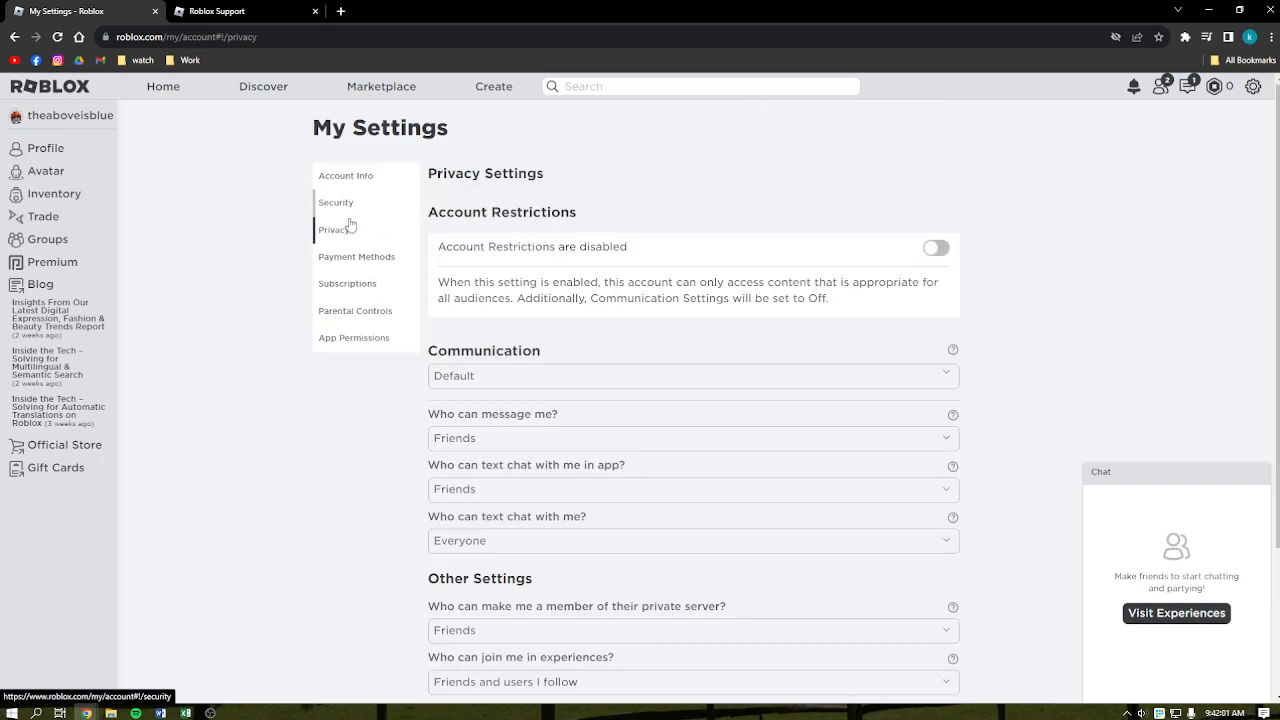
scroll("down", 3)
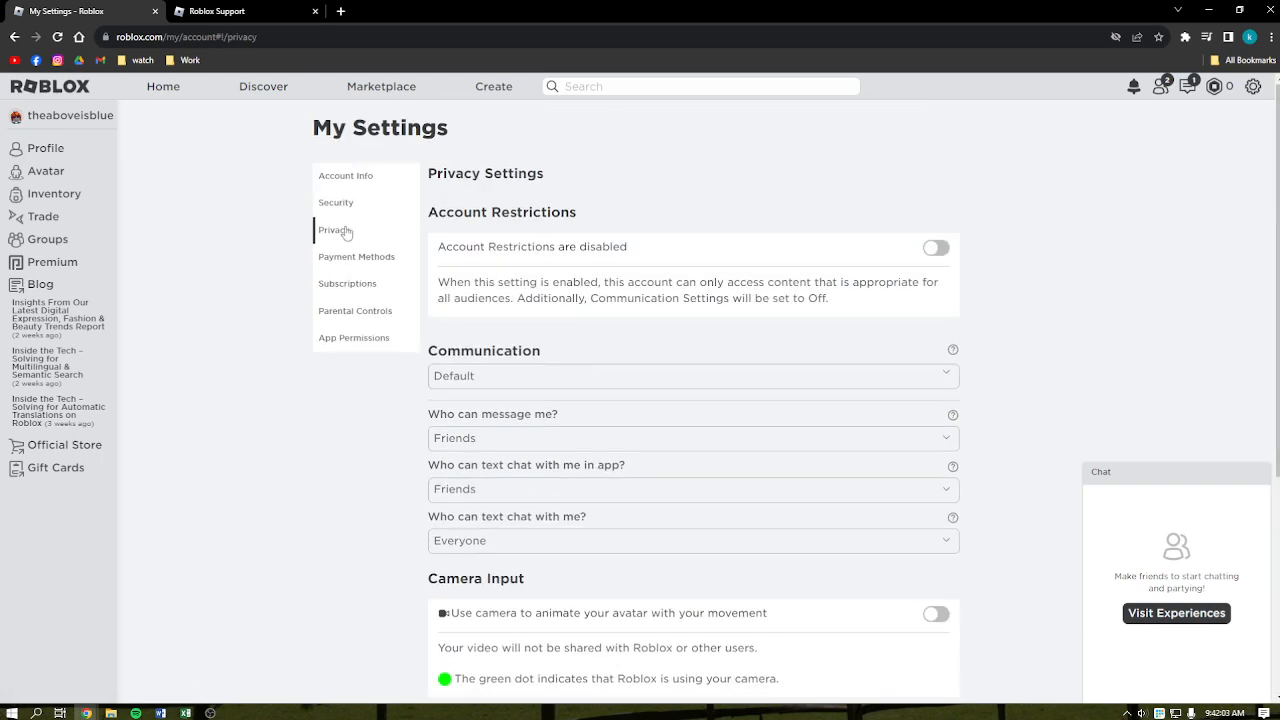
- View the Security, Parental Controls and App Permissions settings tabs in turn
left_click(336, 202)
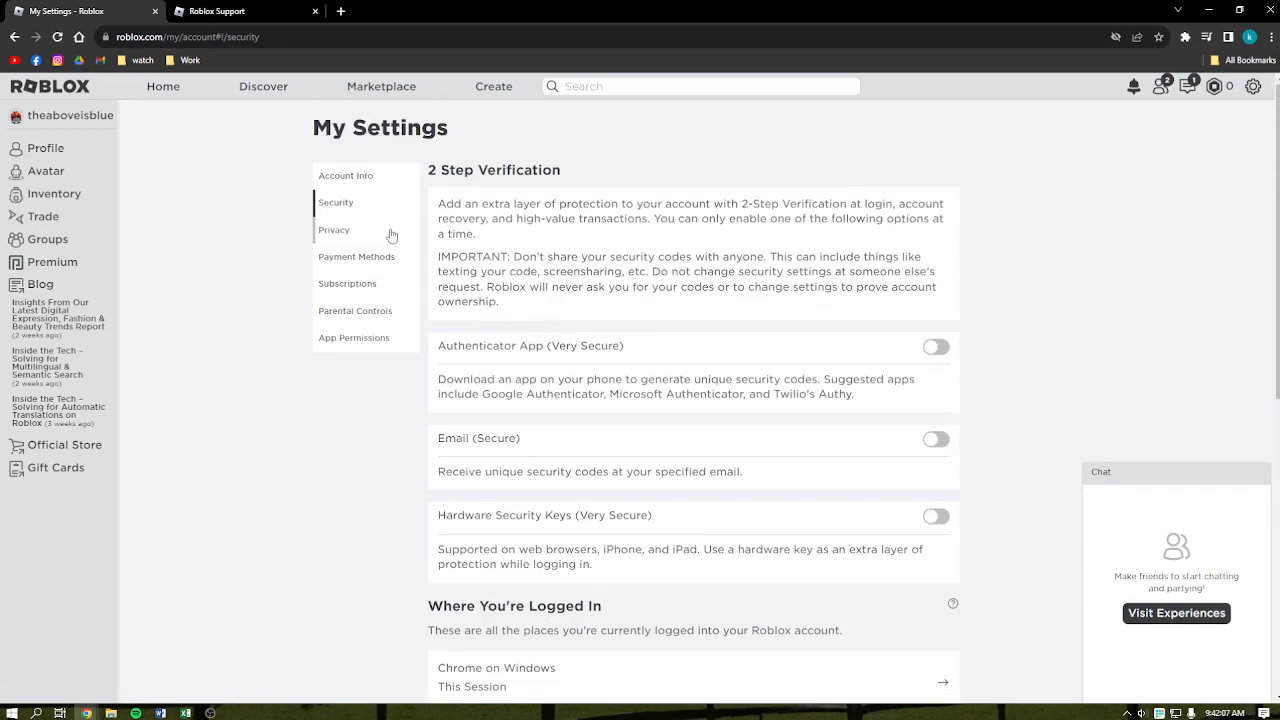
mouse_move(347, 283)
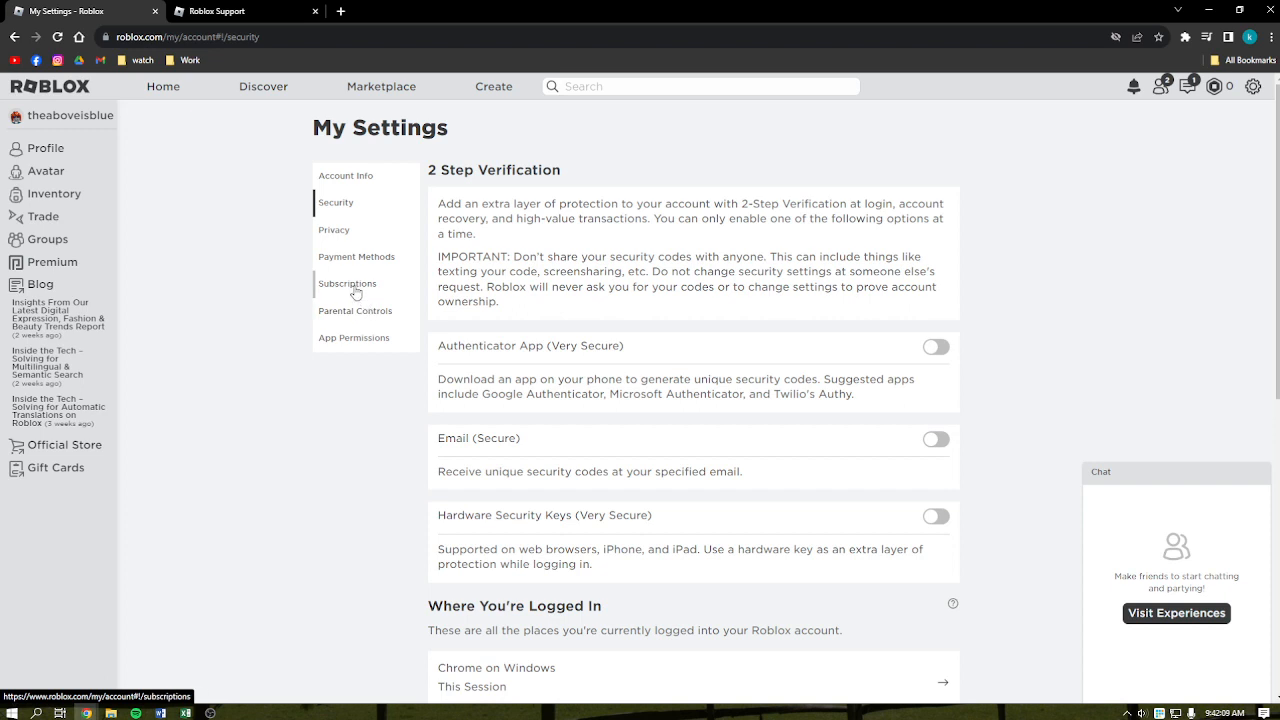
left_click(355, 310)
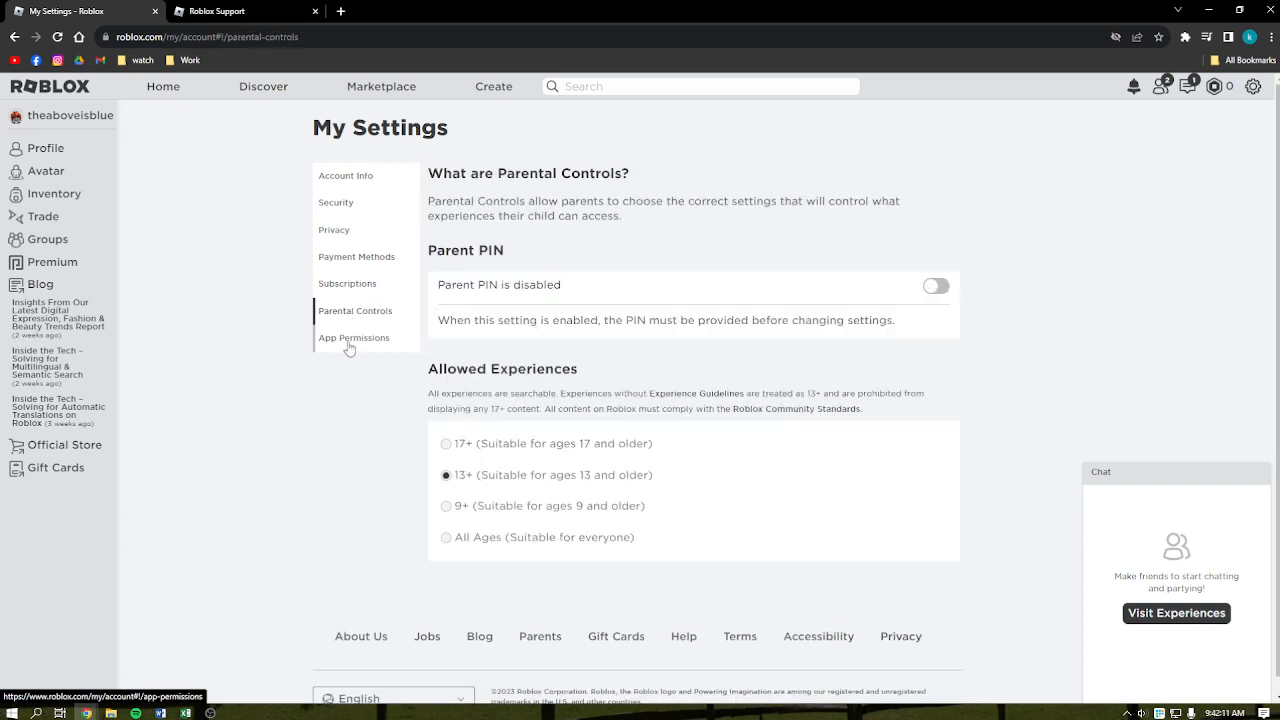
left_click(354, 337)
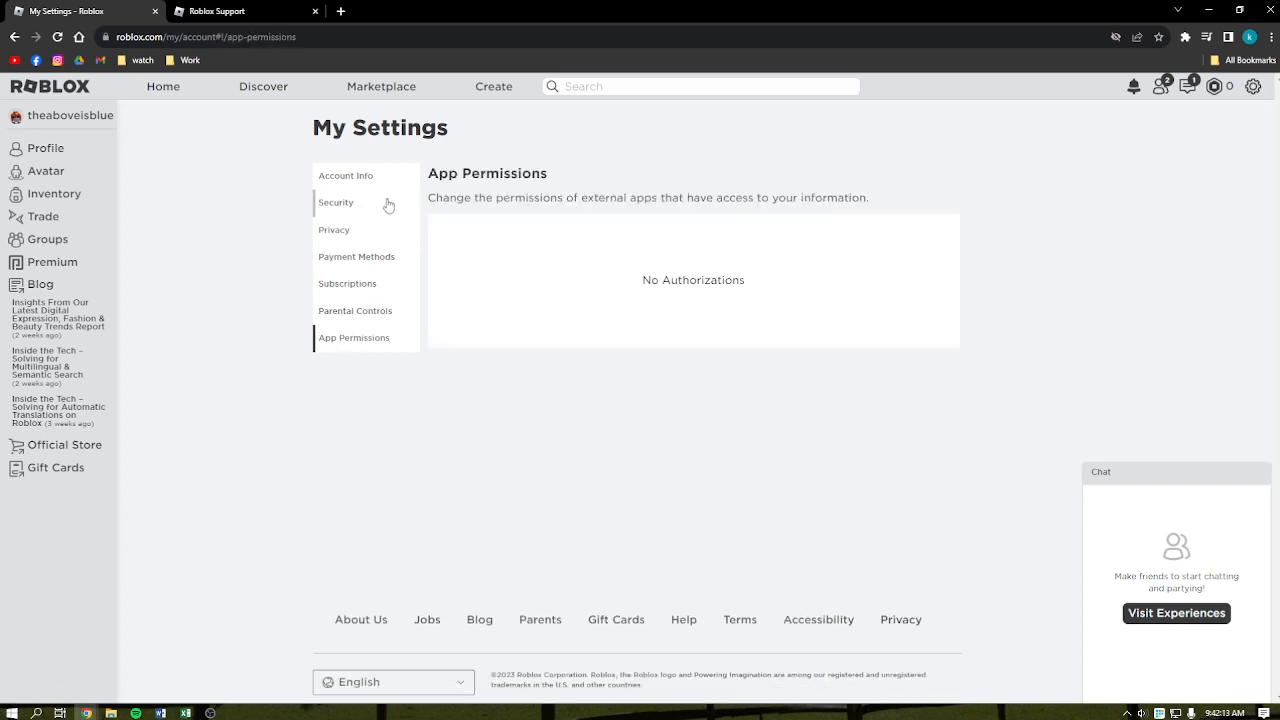
mouse_move(268, 361)
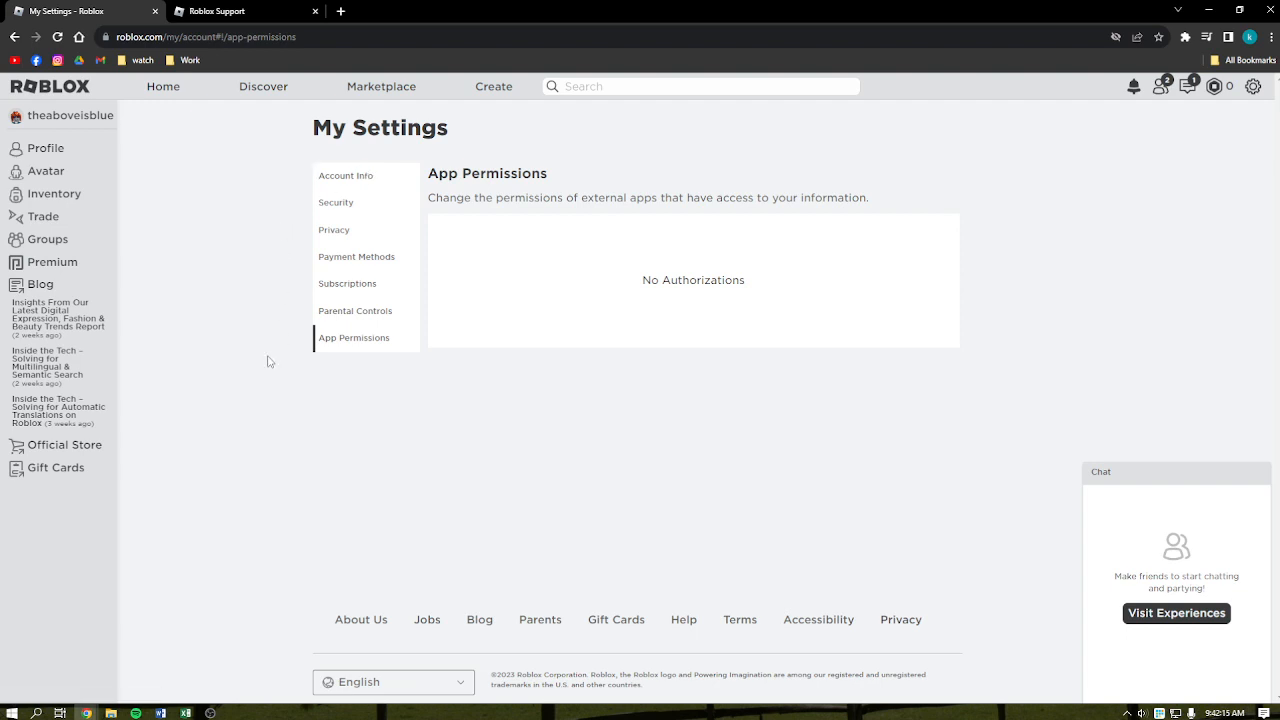
mouse_move(417, 321)
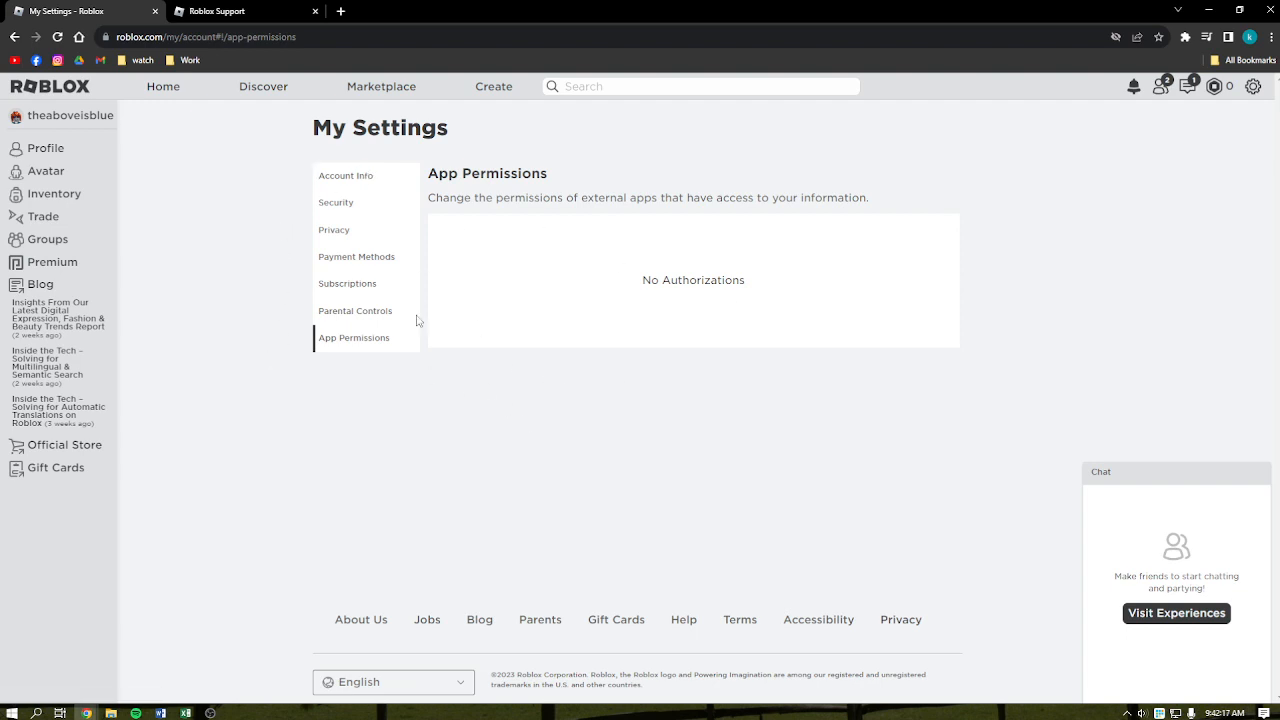
mouse_move(410, 357)
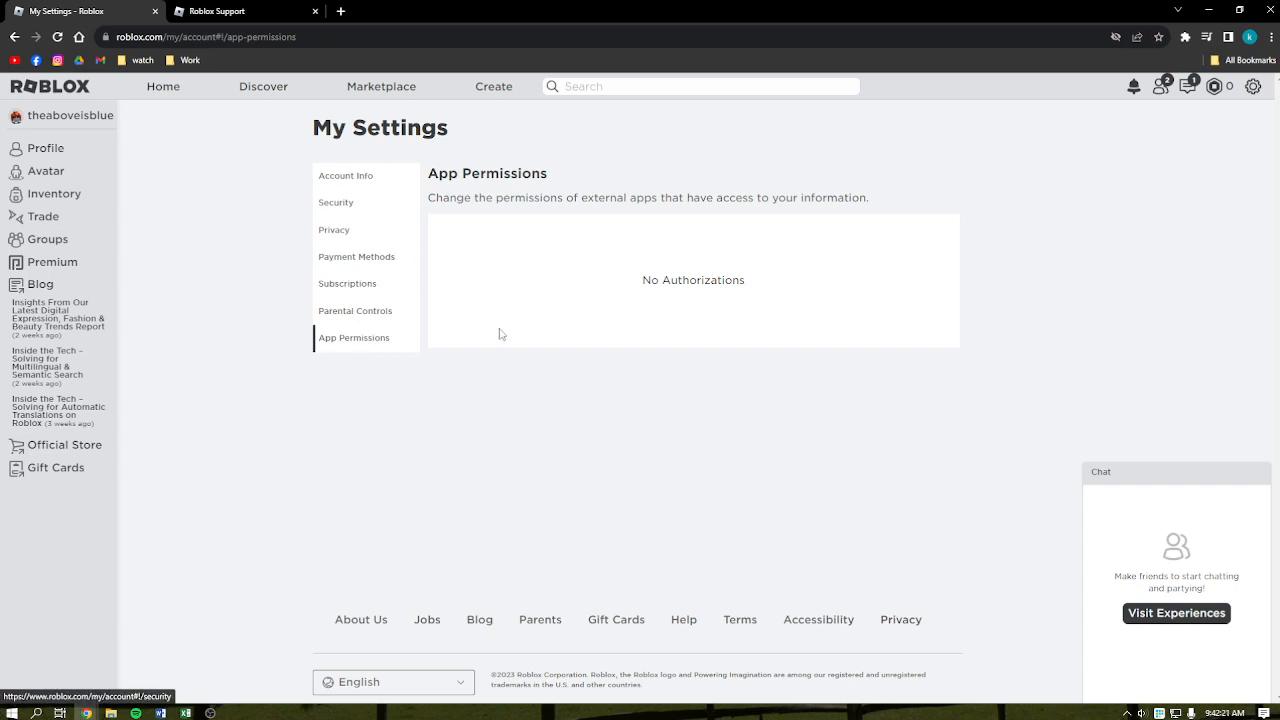
mouse_move(1163, 335)
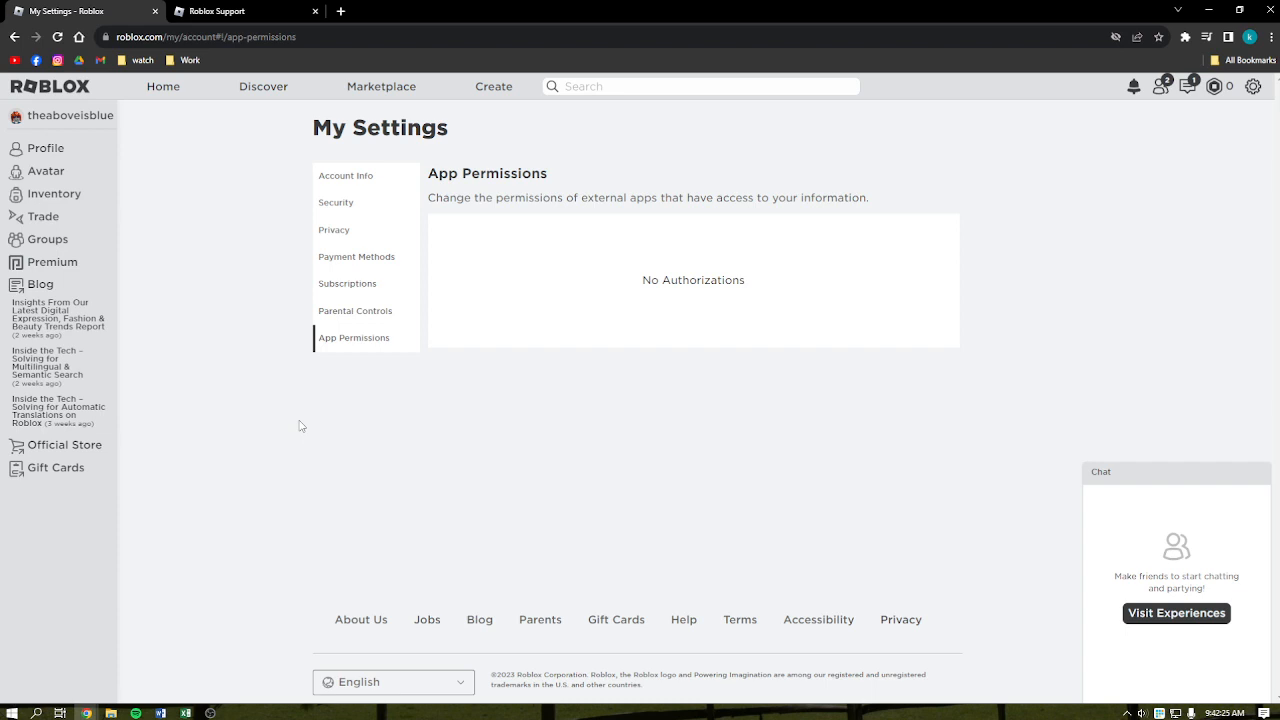
mouse_move(262, 433)
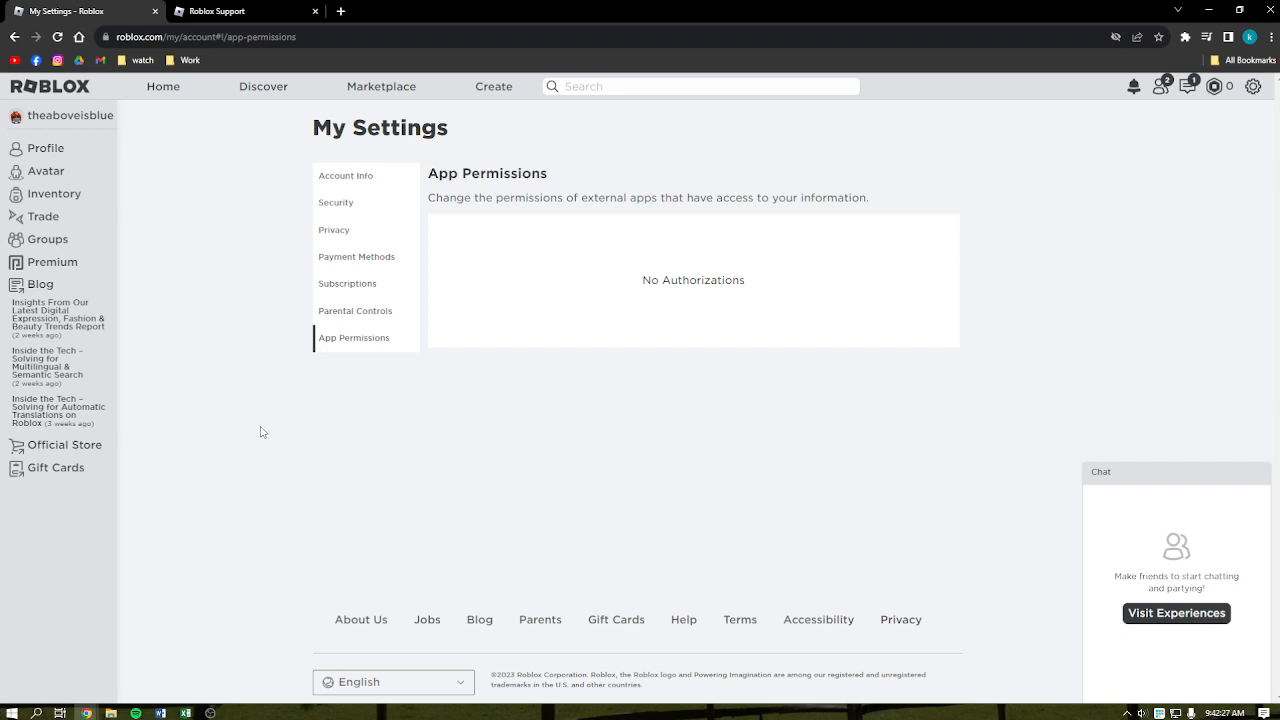
mouse_move(447, 552)
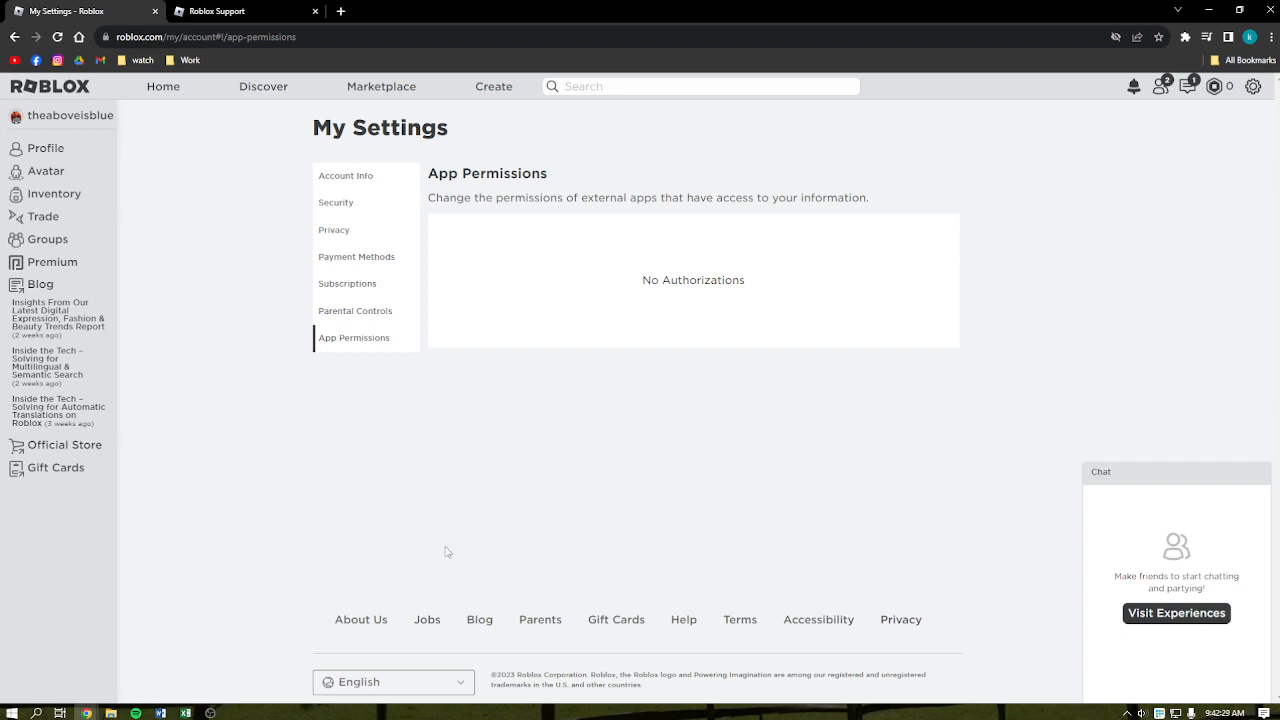
mouse_move(670, 614)
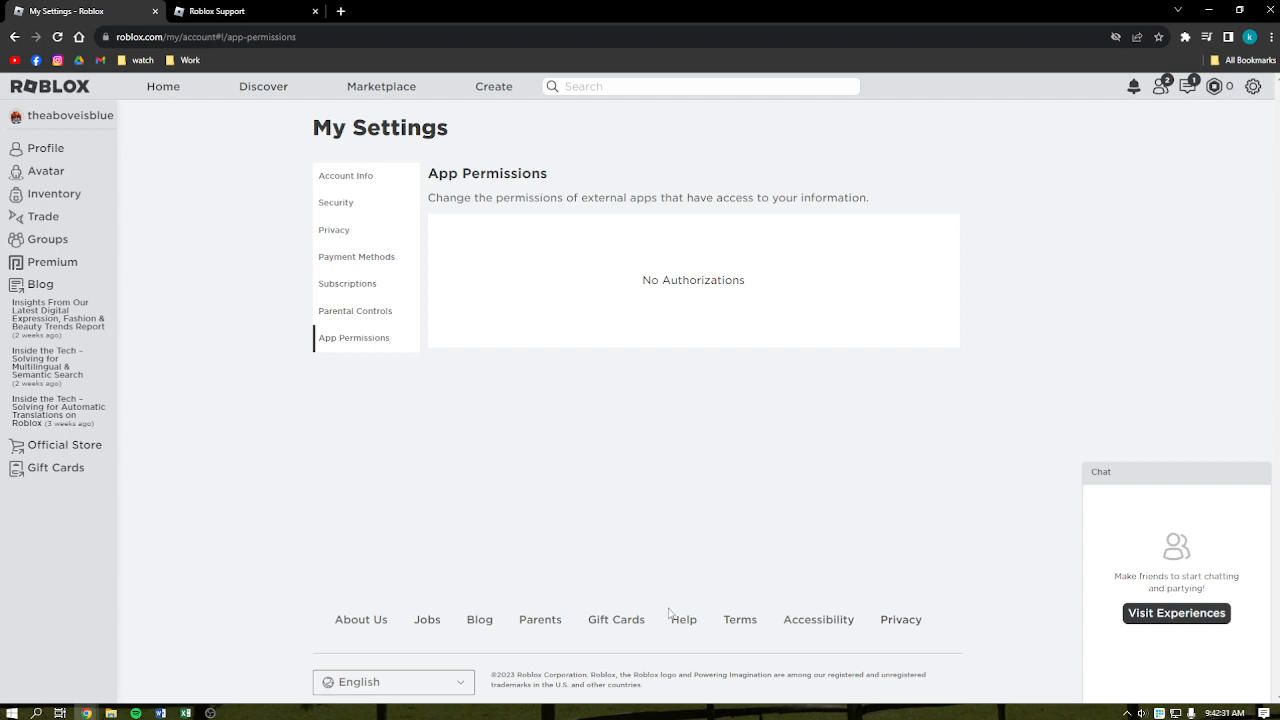
mouse_move(703, 627)
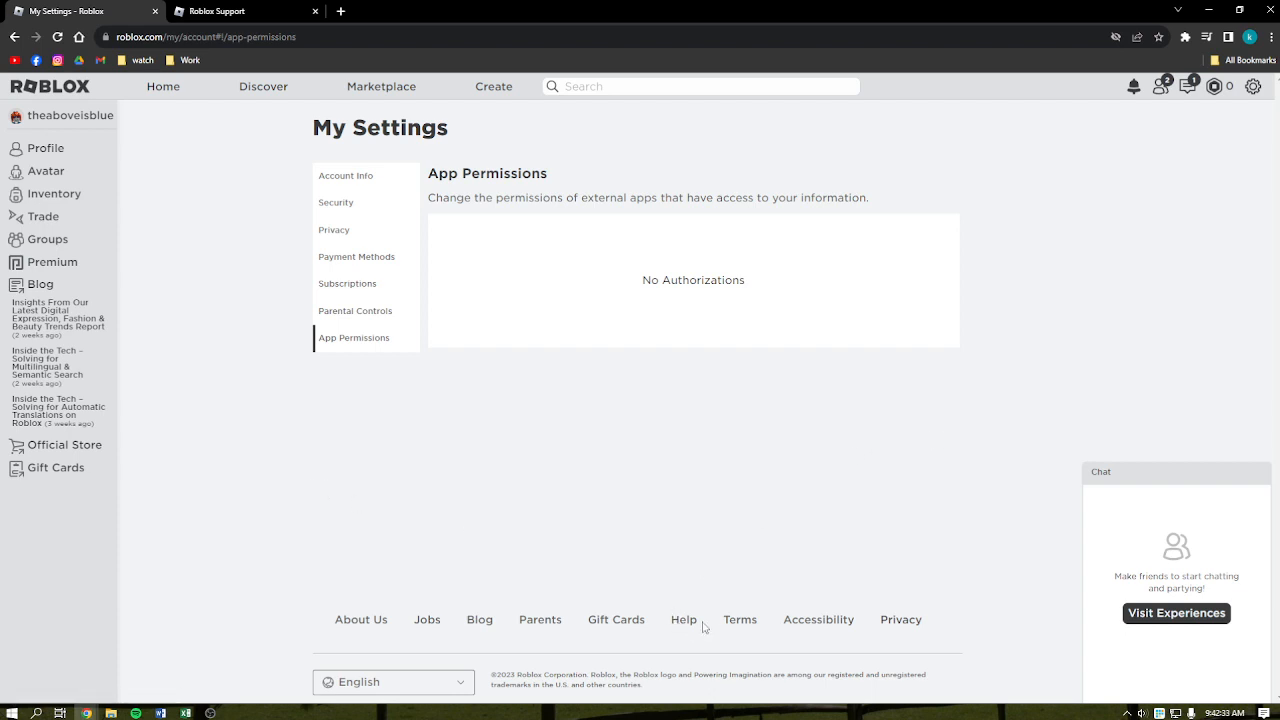
mouse_move(684, 620)
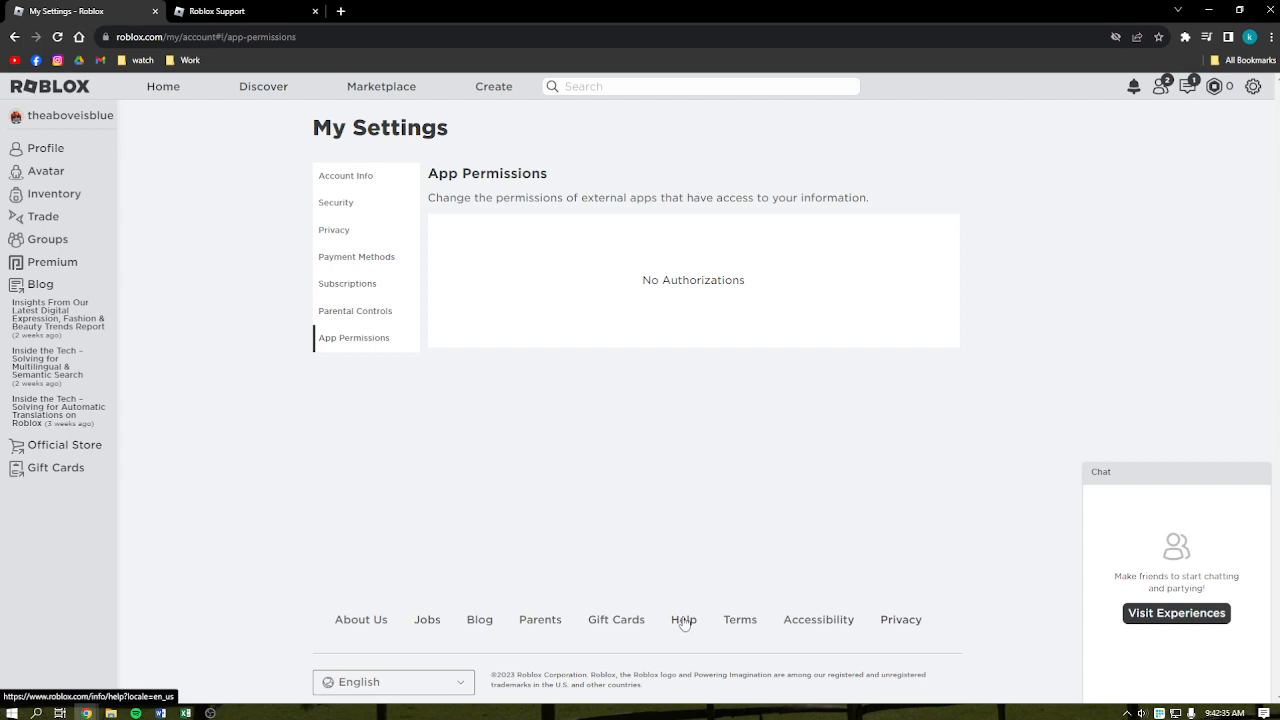
mouse_move(679, 635)
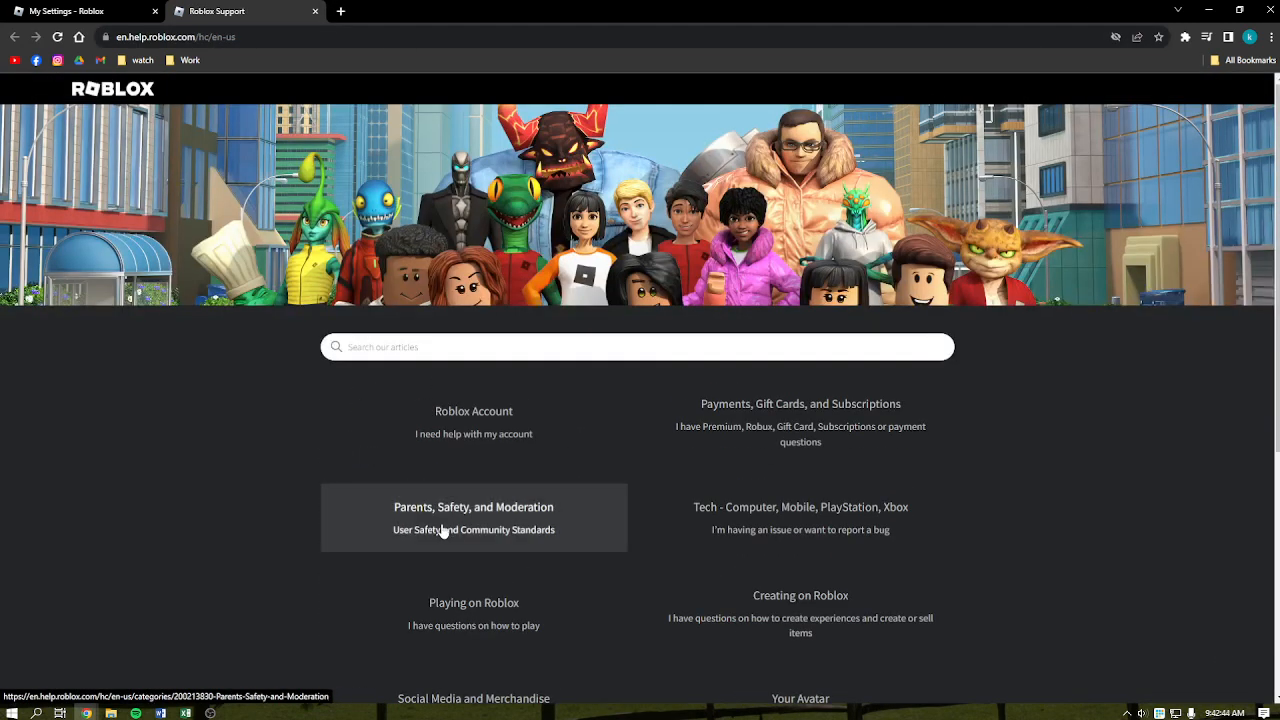
mouse_move(228, 540)
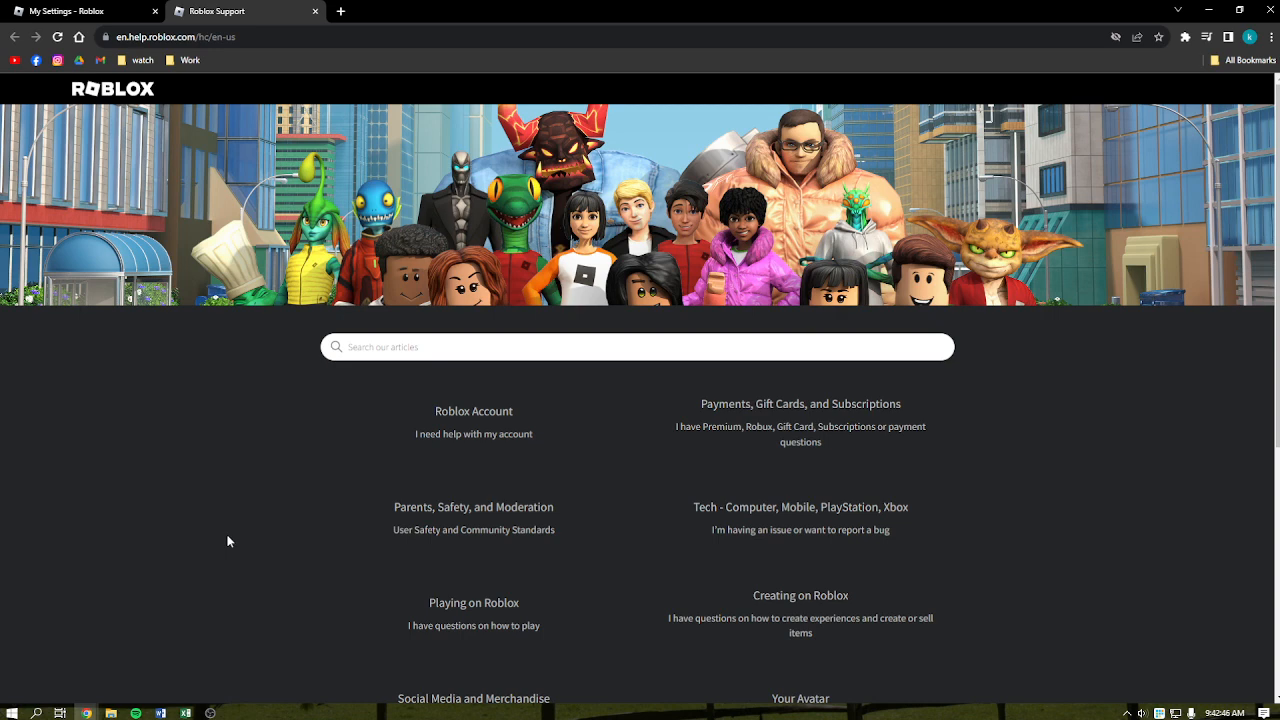
mouse_move(174, 447)
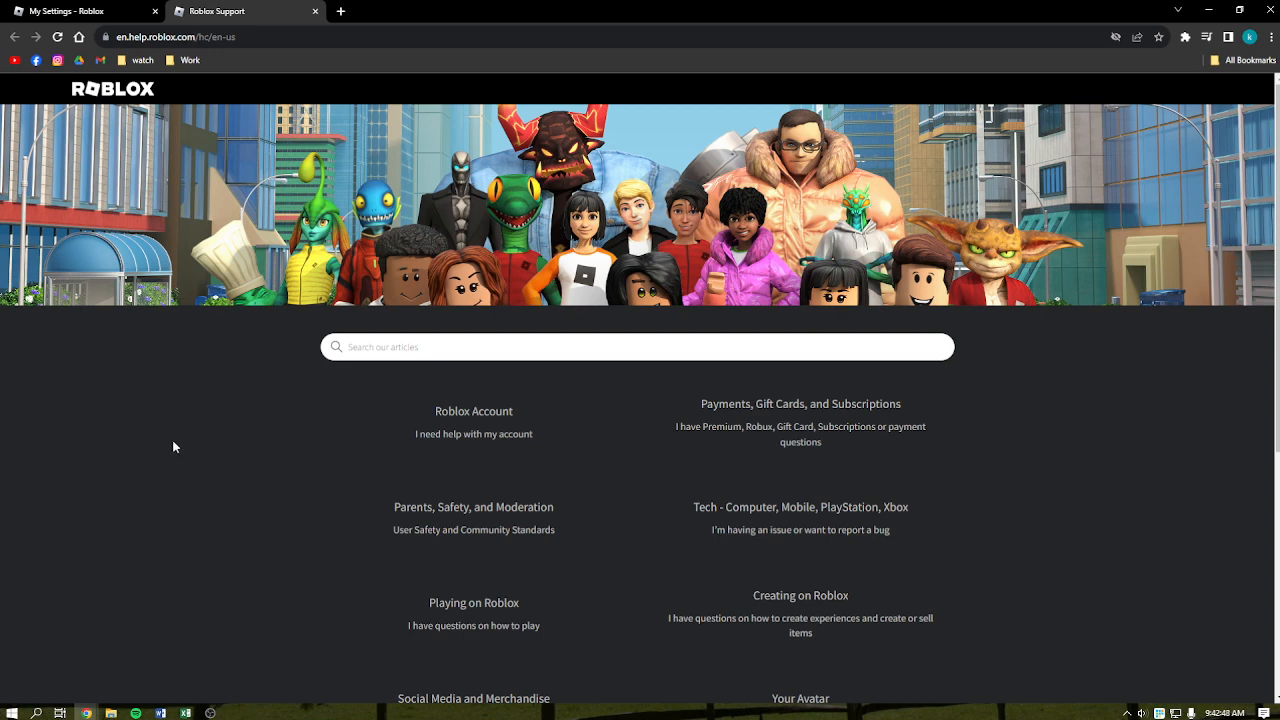
mouse_move(202, 426)
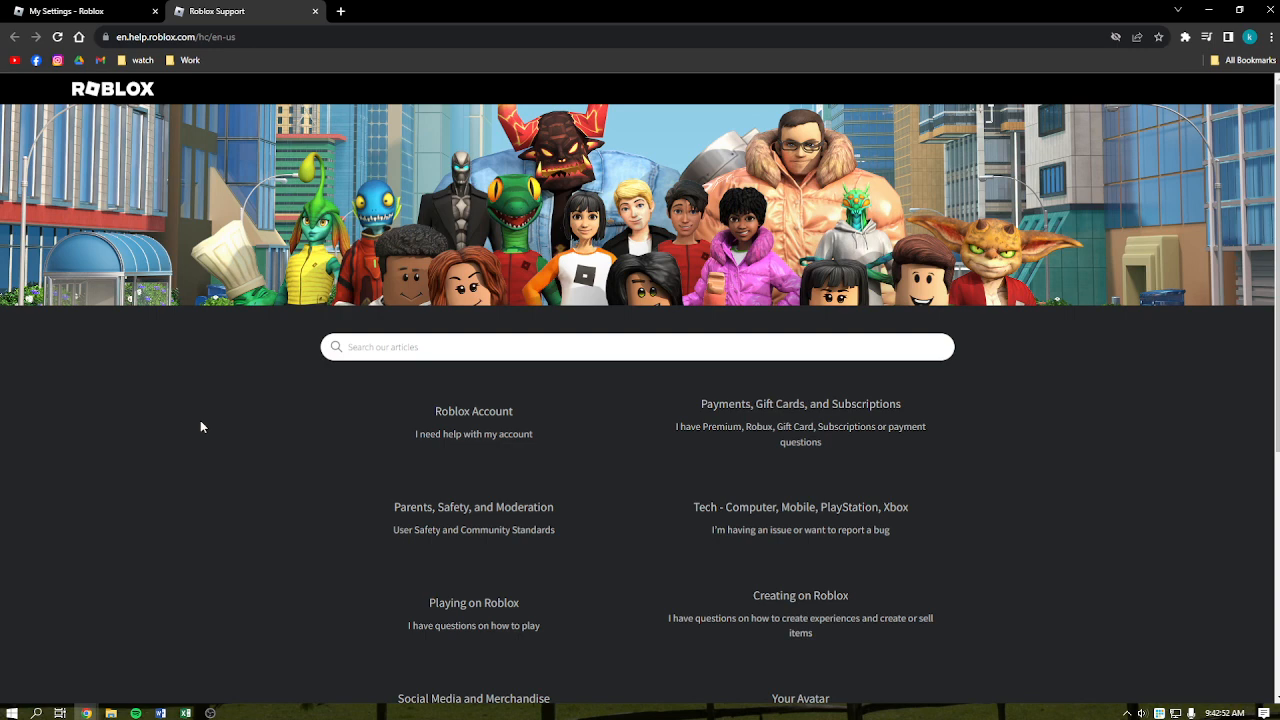
mouse_move(200, 538)
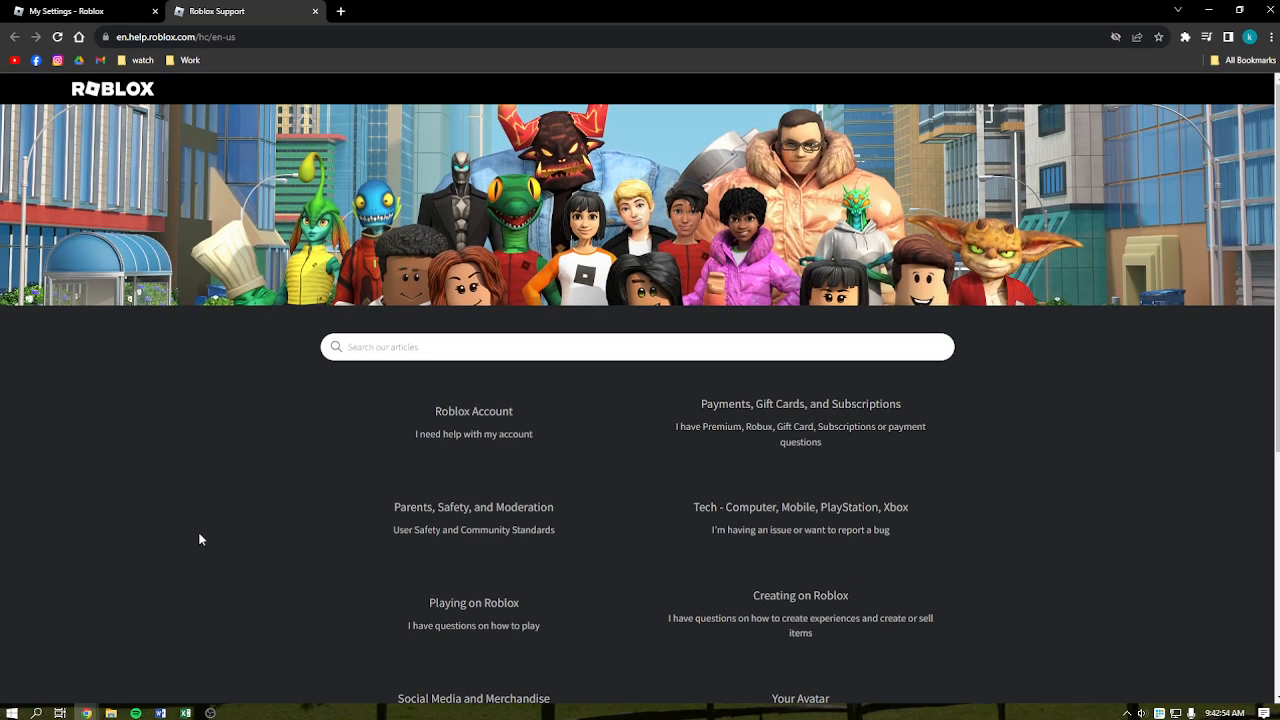
mouse_move(211, 340)
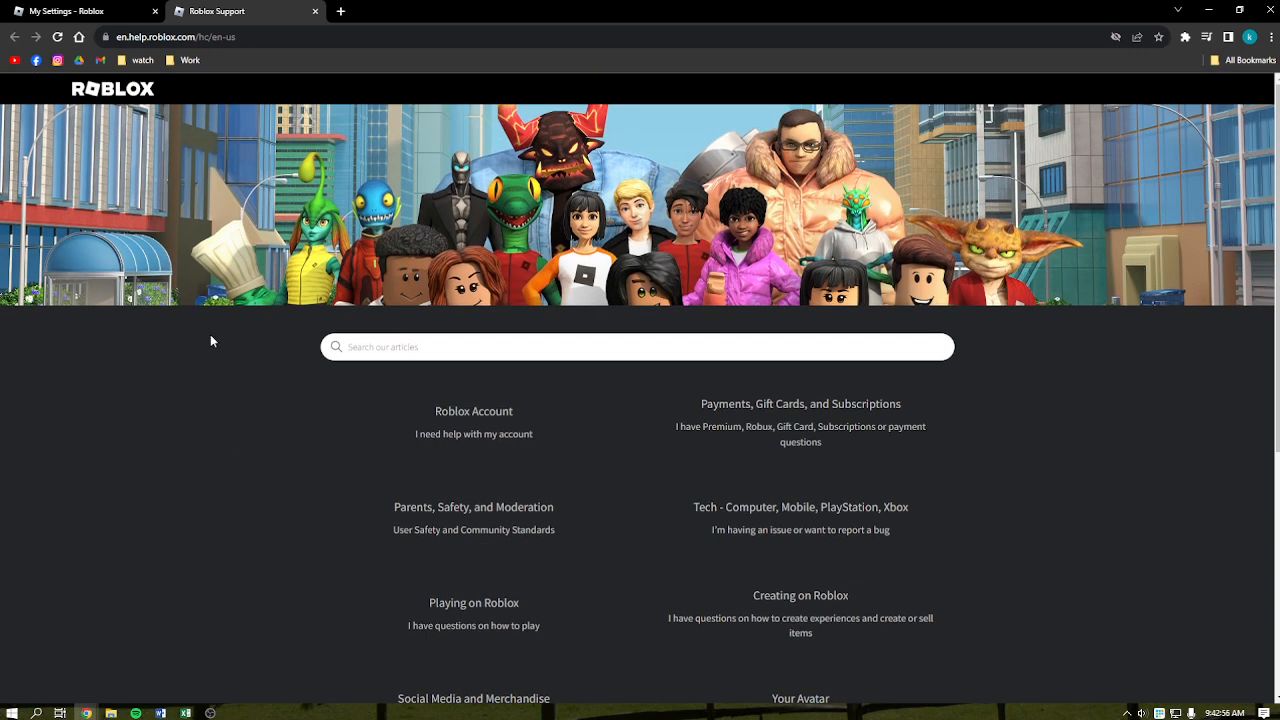
mouse_move(257, 398)
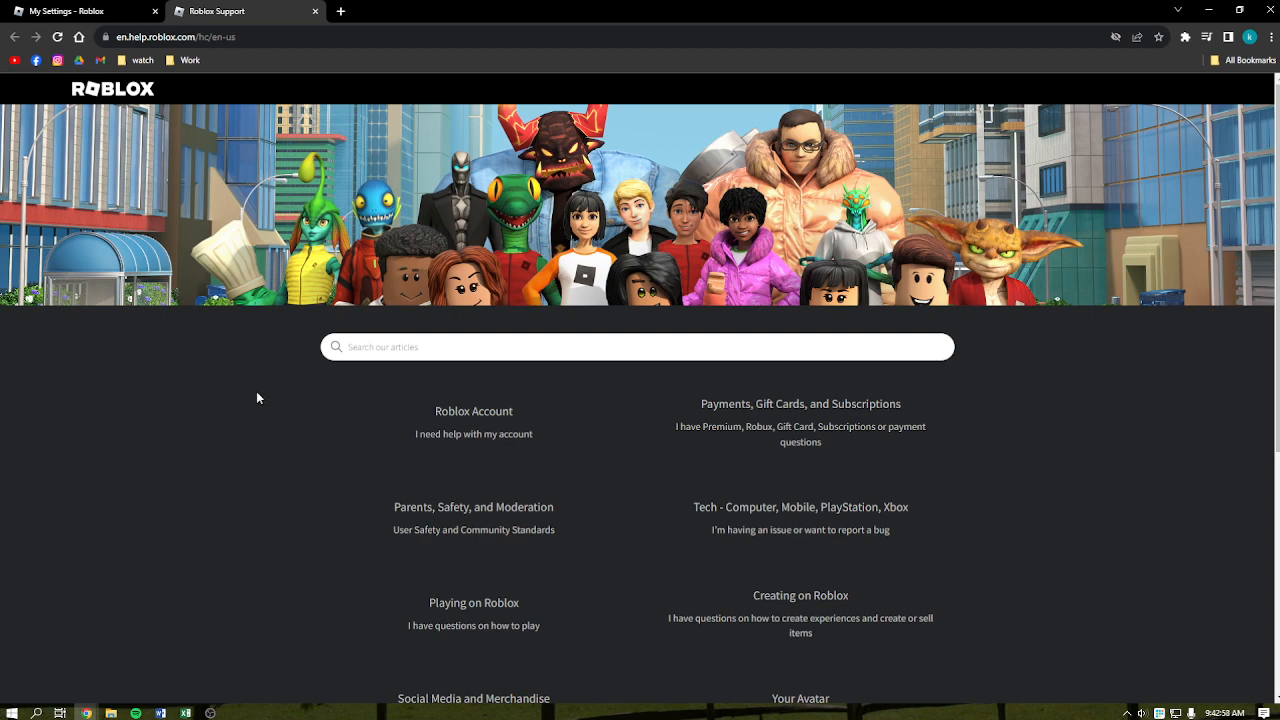
mouse_move(199, 393)
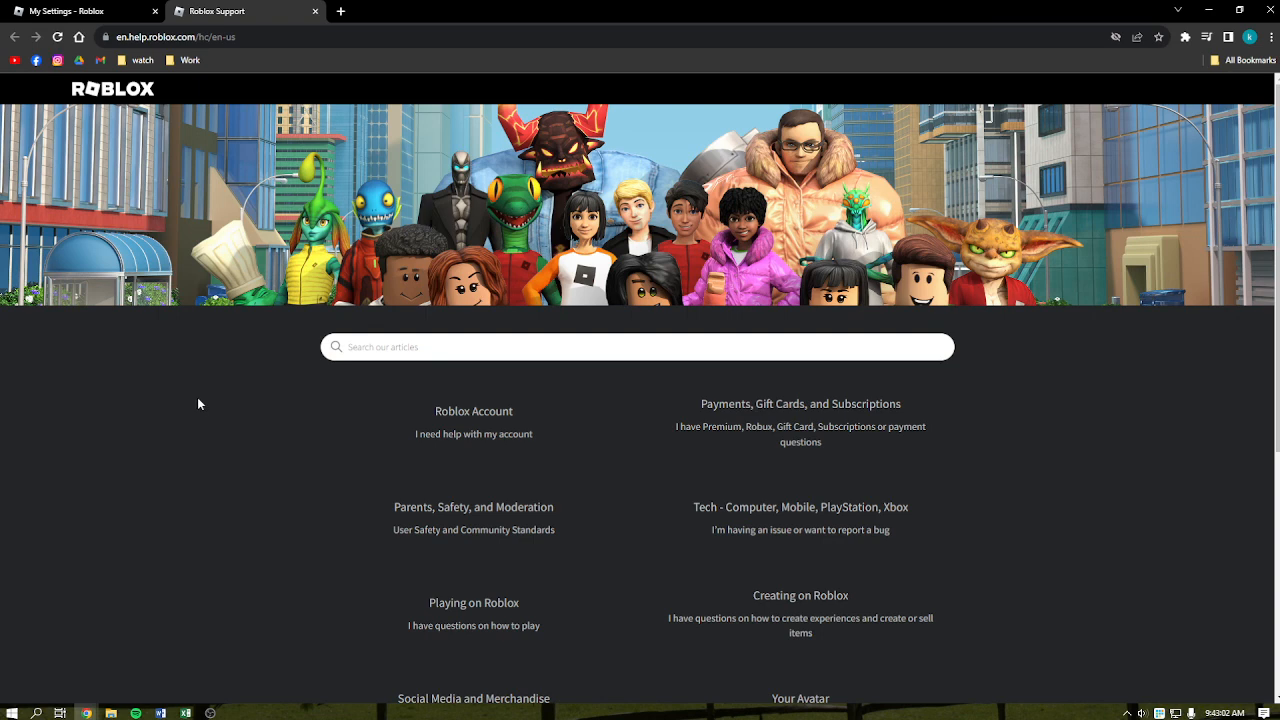
mouse_move(182, 362)
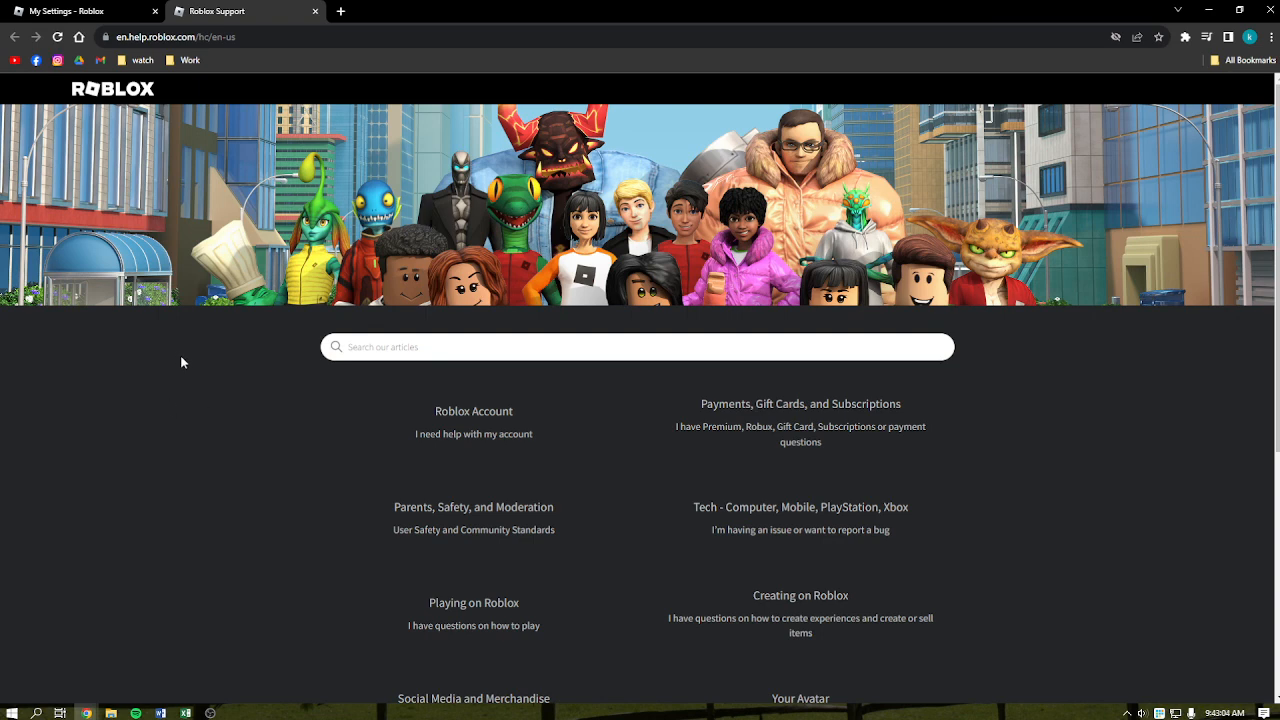
mouse_move(188, 413)
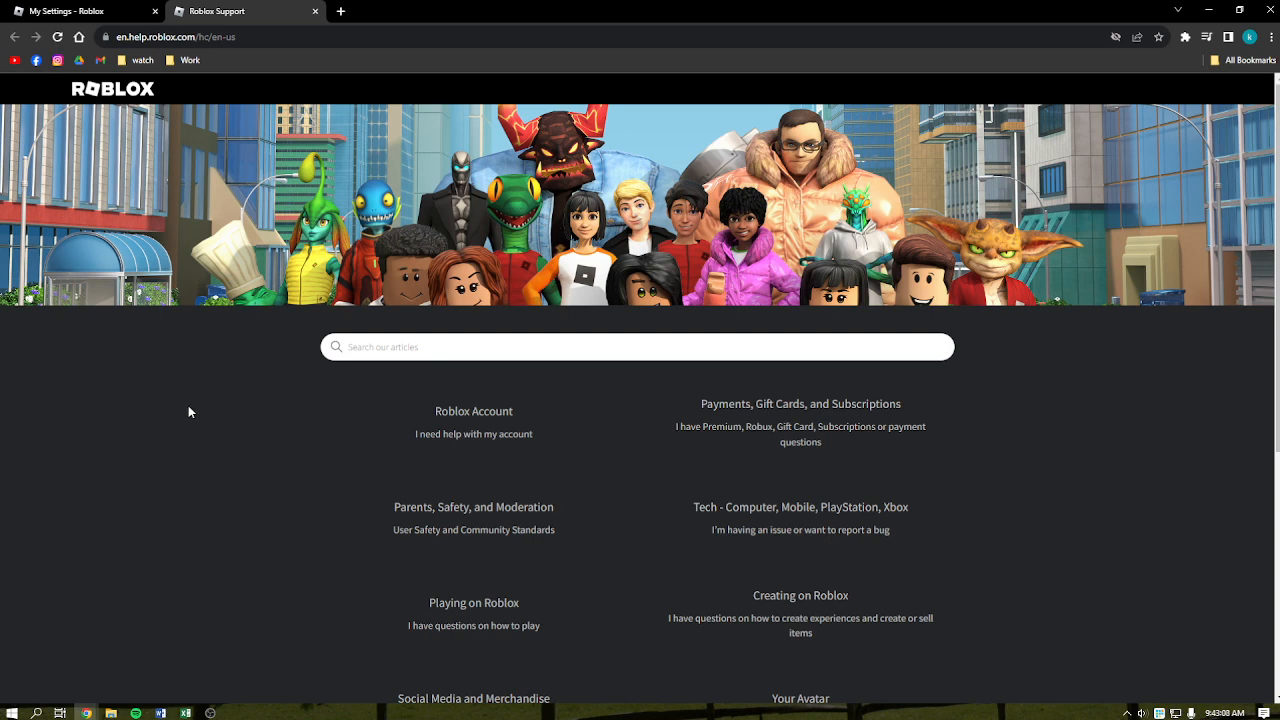
mouse_move(177, 401)
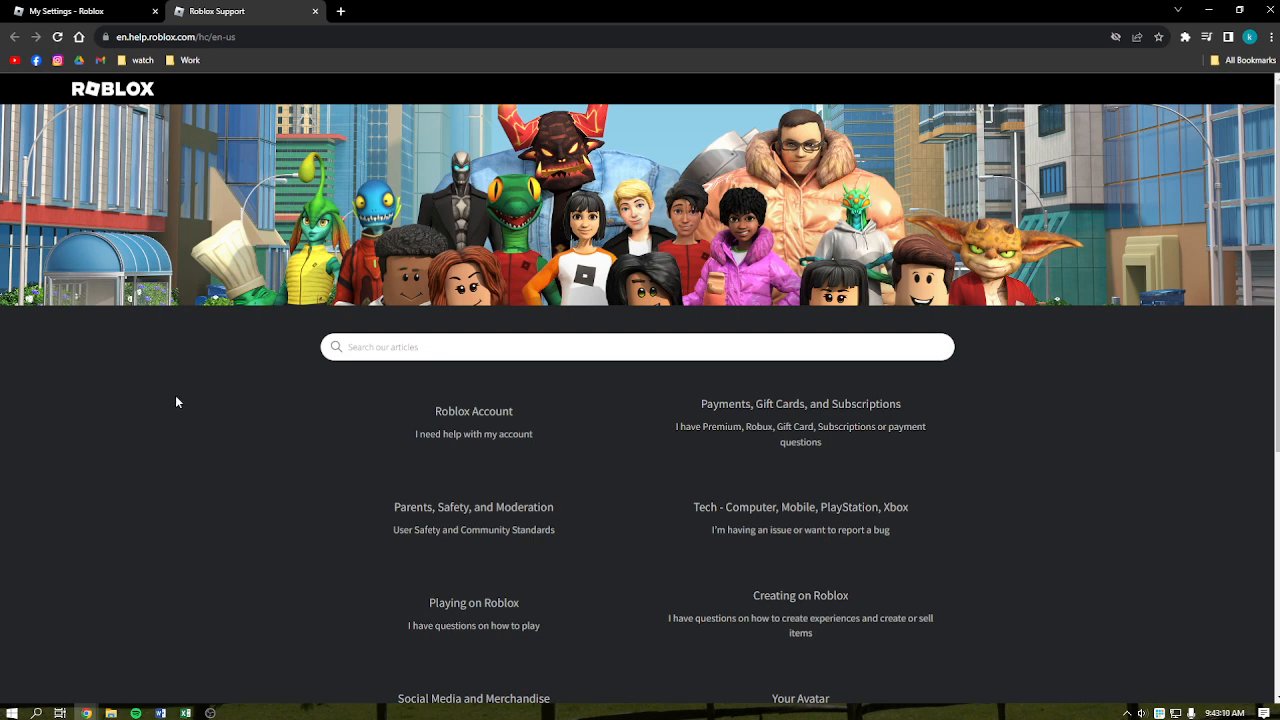
mouse_move(218, 414)
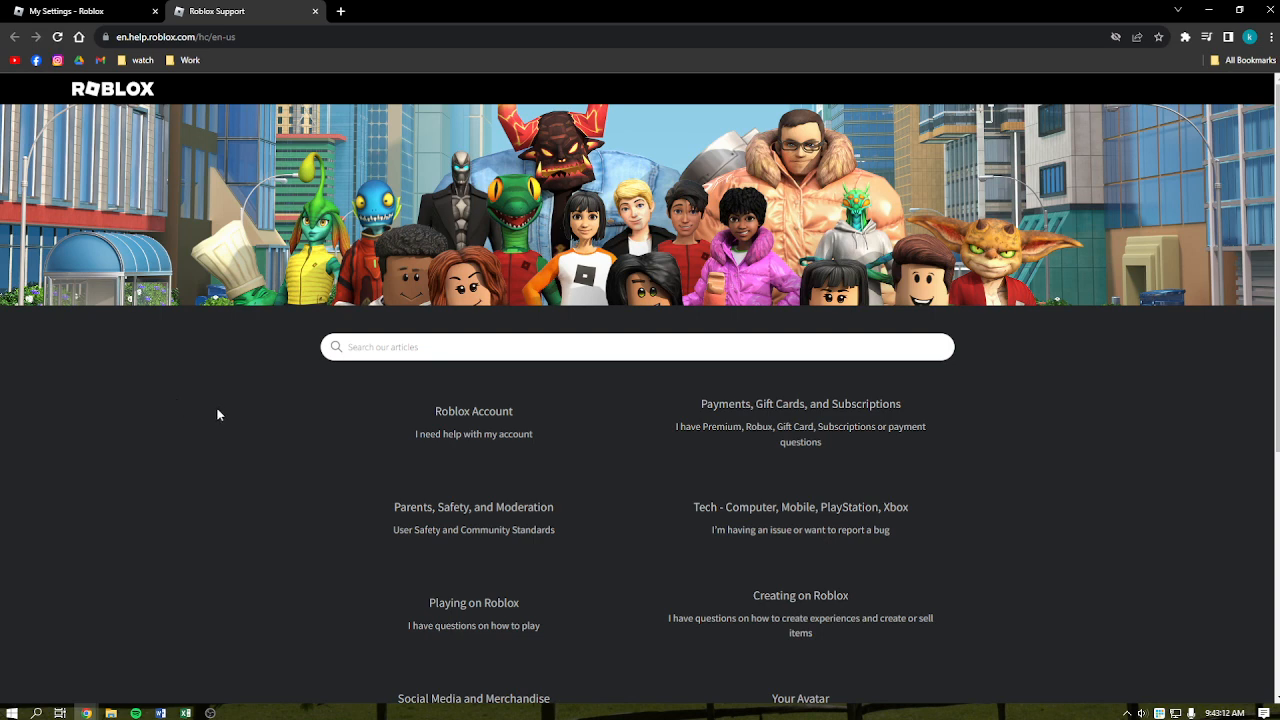